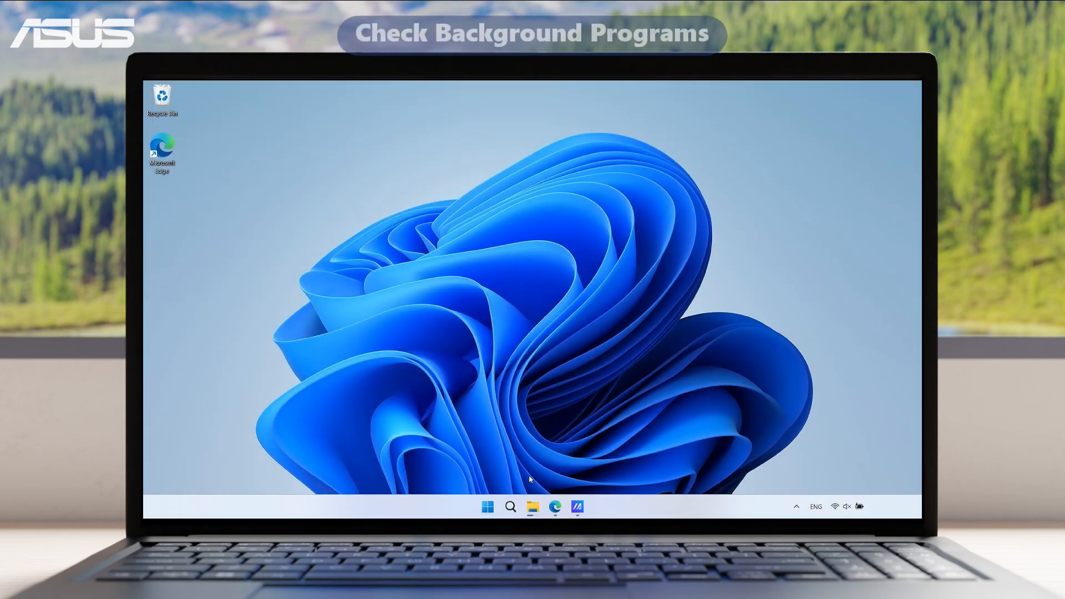
Find Task Manager via search, close all Microsoft Edge windows from the taskbar, then close Task Manager
click(510, 507)
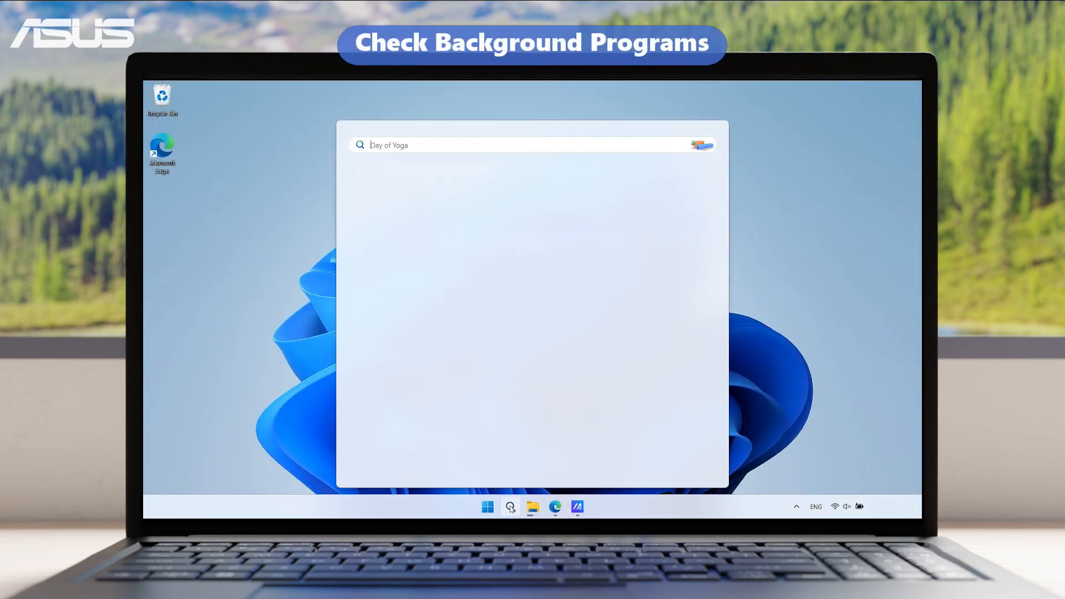
text(Task Manager)
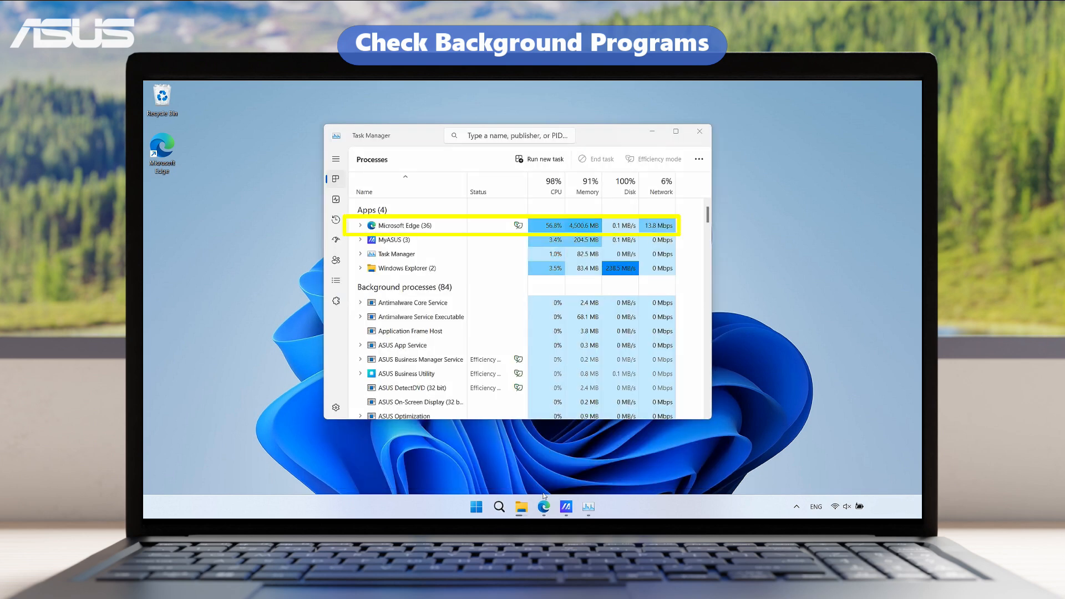
right_click(543, 507)
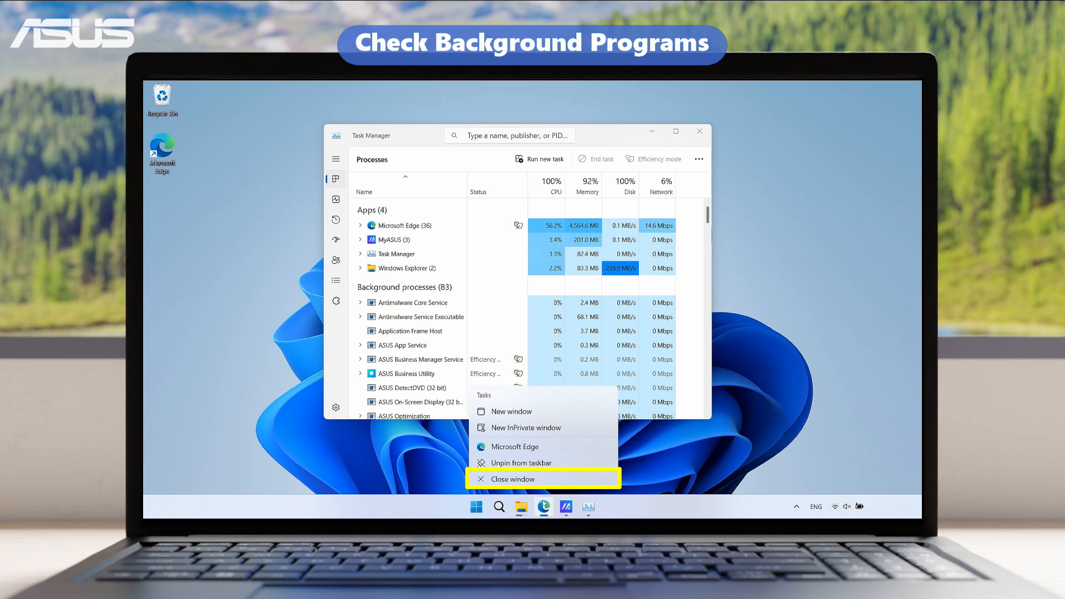
click(512, 479)
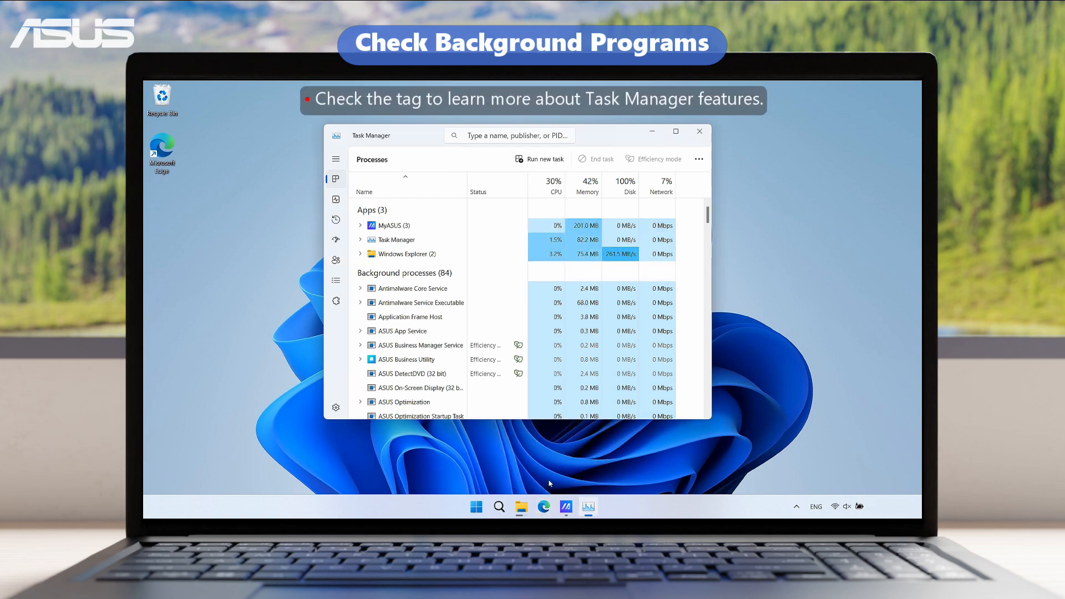
click(699, 131)
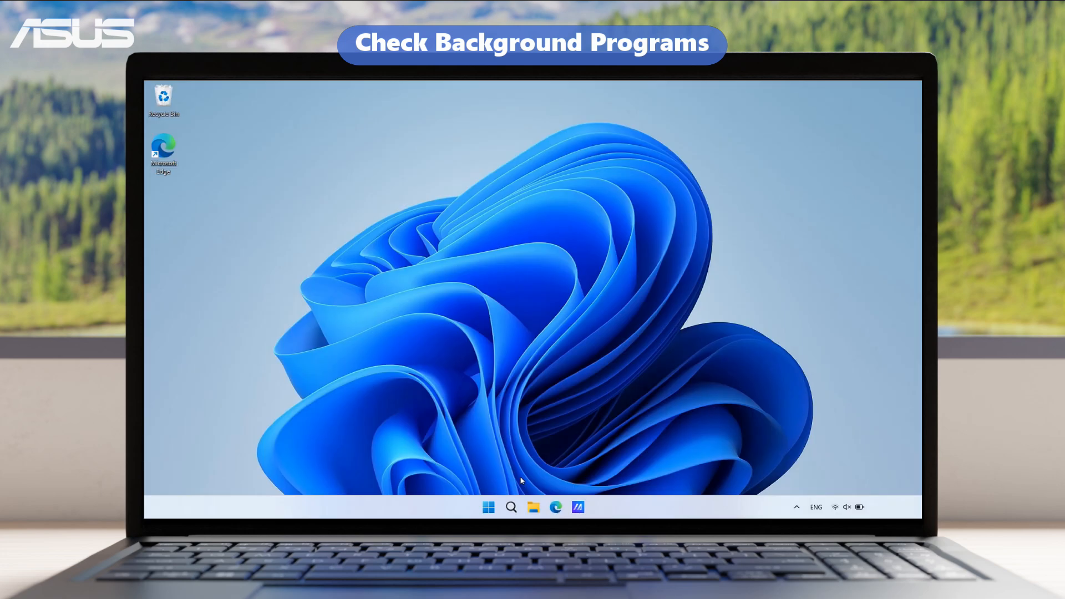
From Windows Update, install the .NET Framework cumulative update and restart now to finish it
click(511, 507)
text(Windows Update sett)
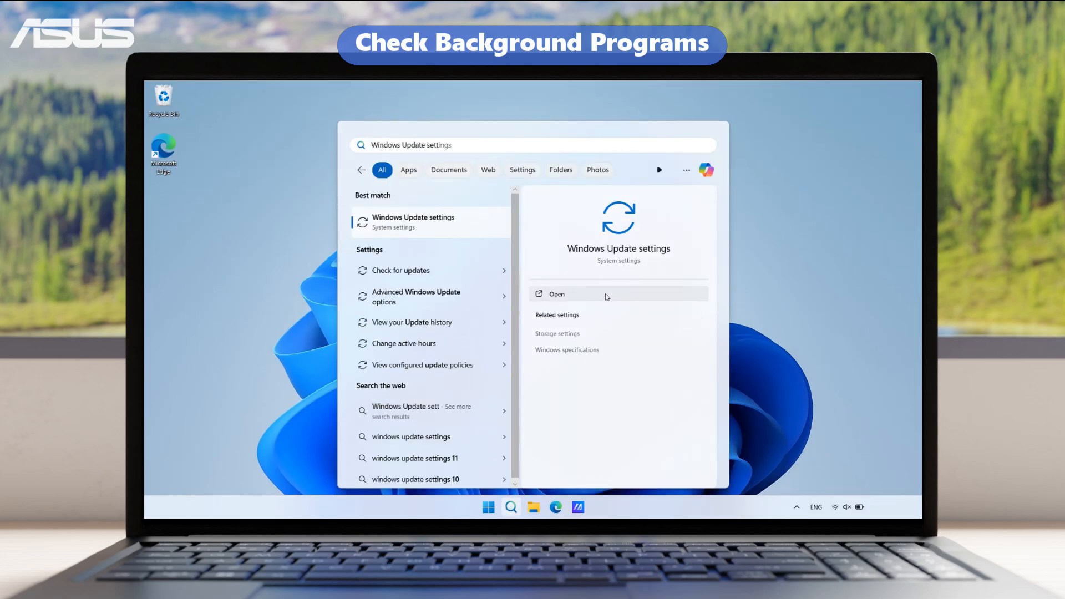
click(557, 294)
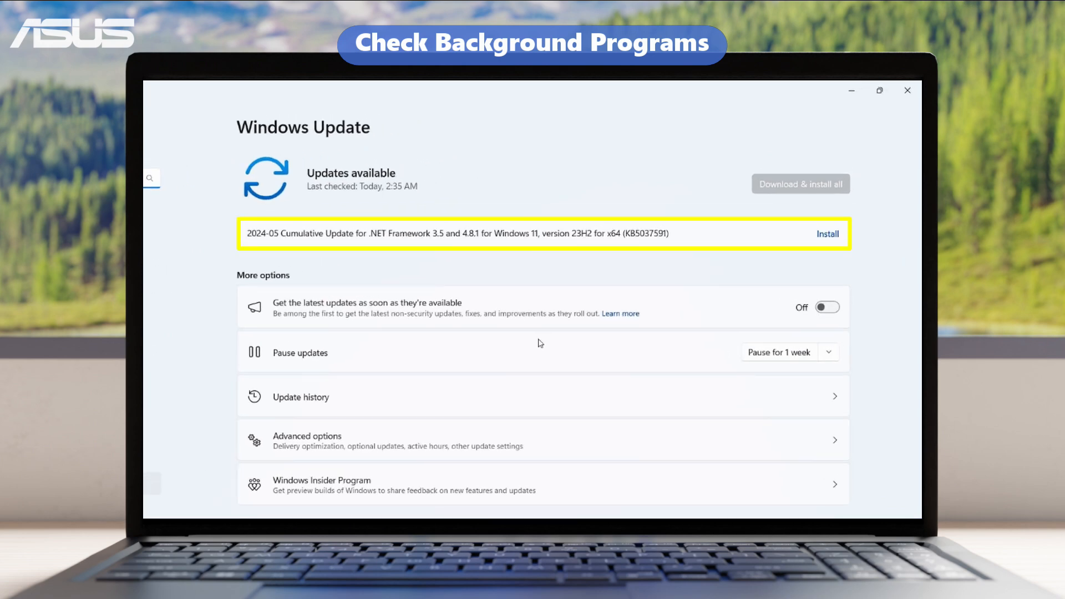
click(826, 233)
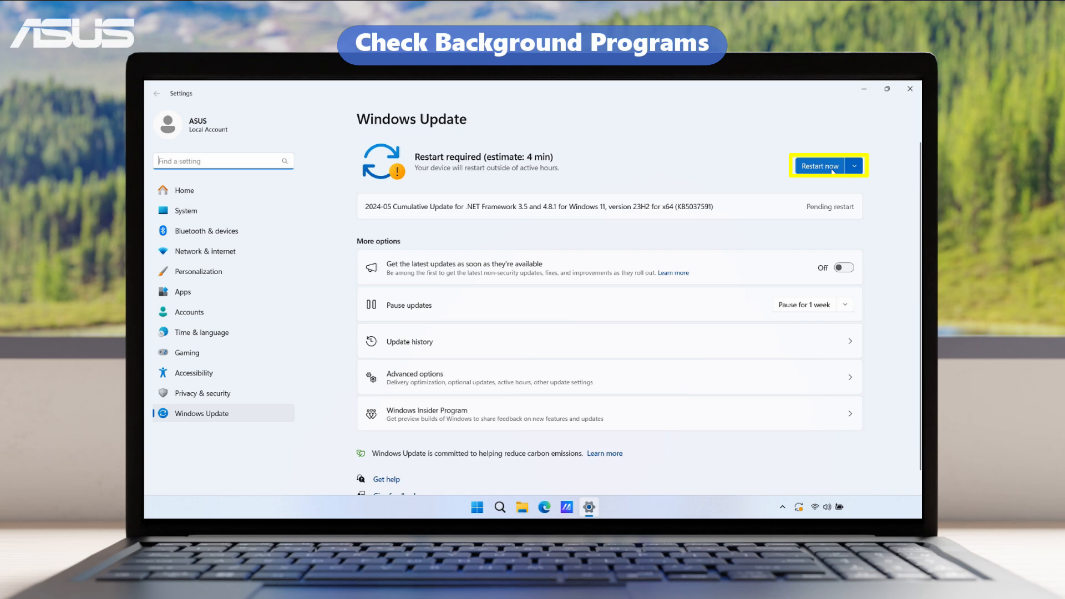
click(821, 167)
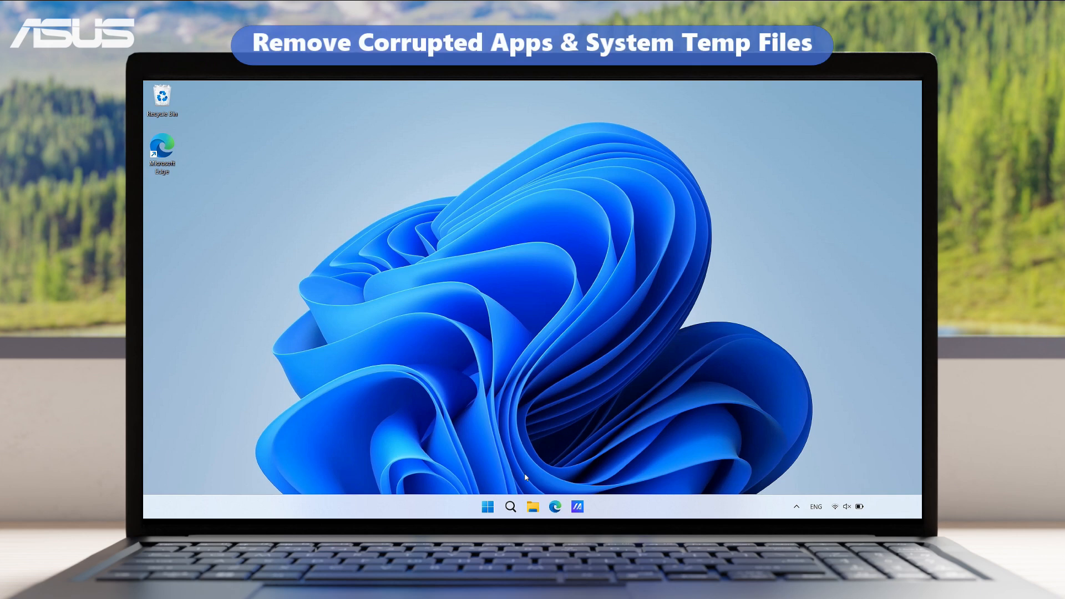
Reach Installed apps via search and order the list by Date installed
click(510, 506)
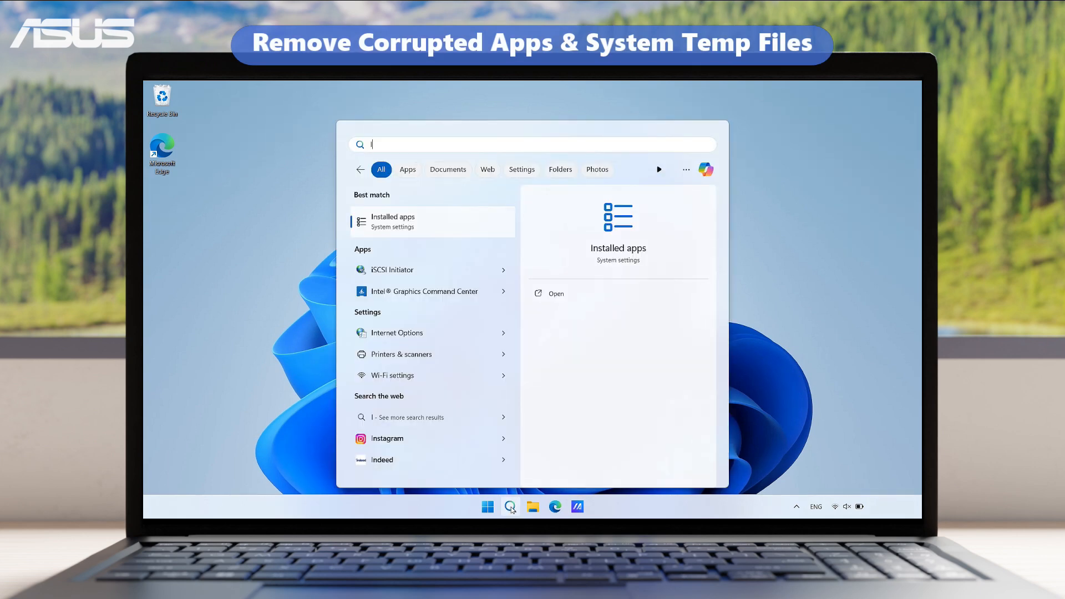
text(Installed apps)
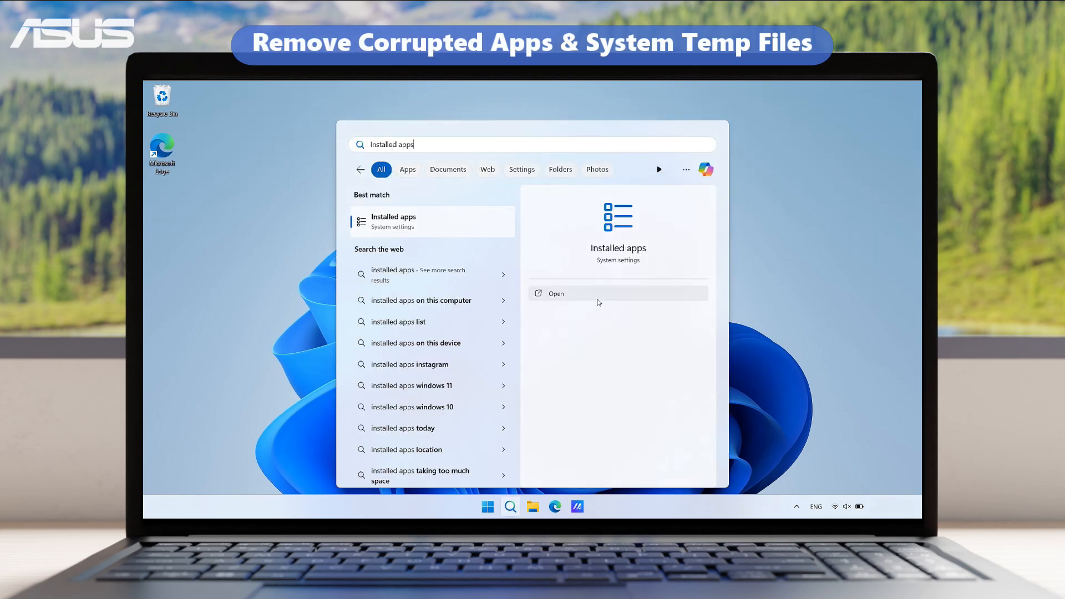
click(556, 293)
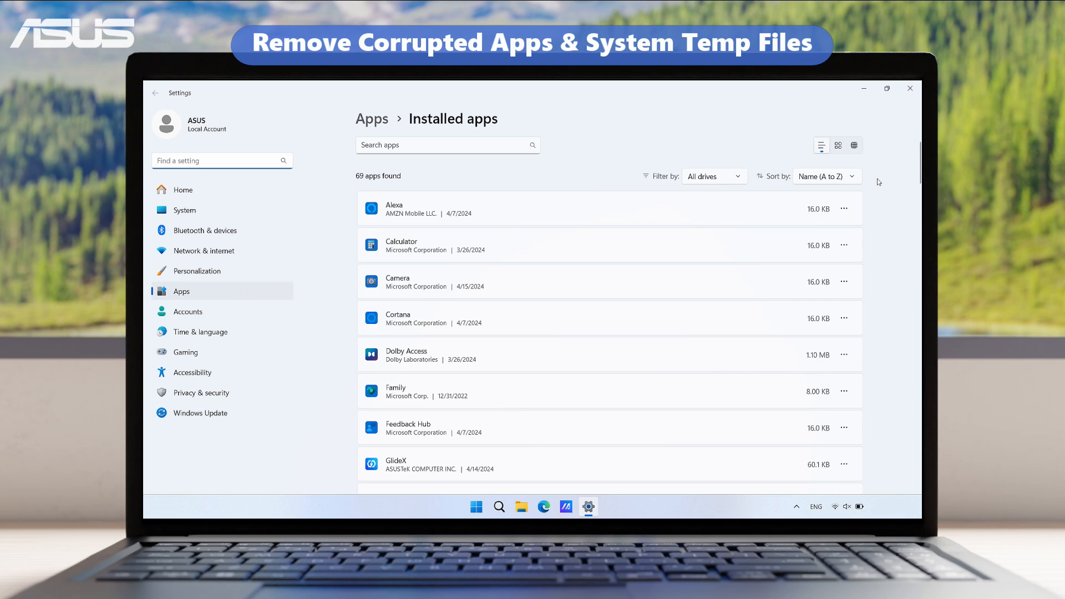
click(827, 176)
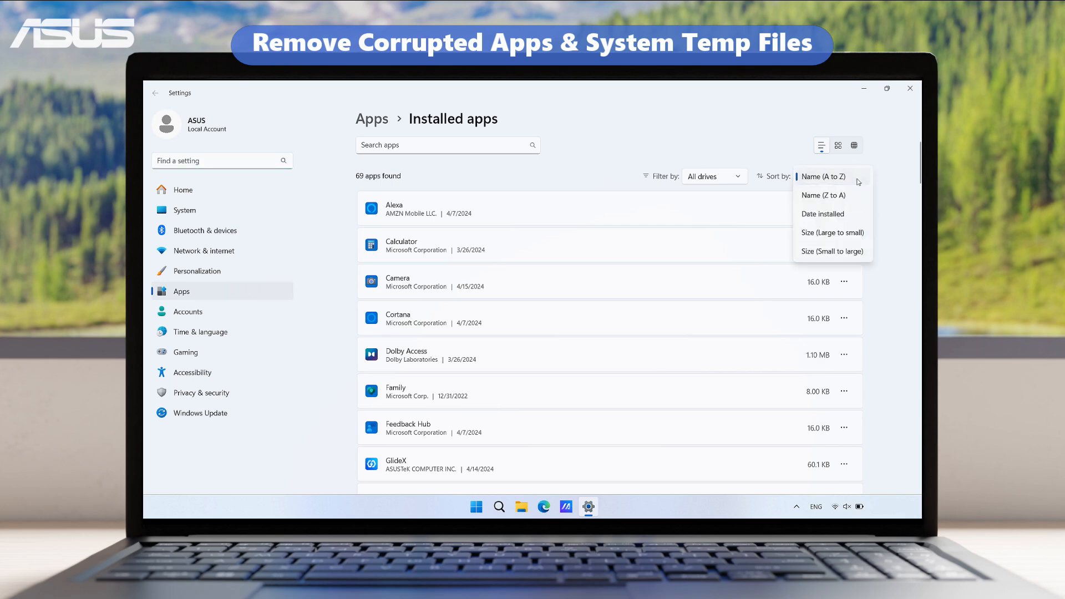
click(823, 214)
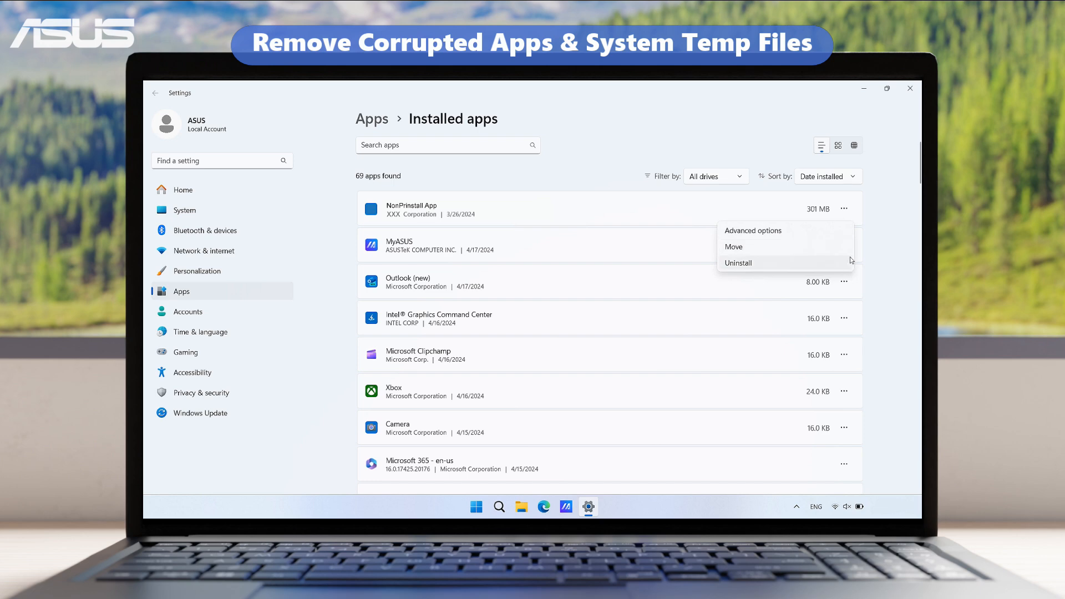
Uninstall NonPreinstall App and confirm, leaving 68 apps, then bring up Start
click(738, 263)
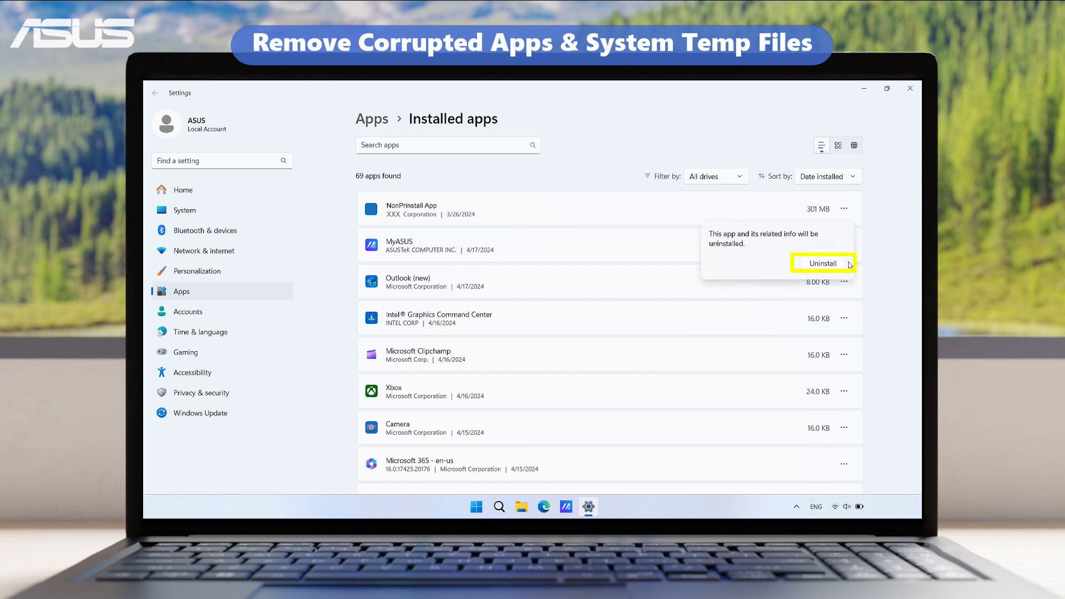
click(823, 264)
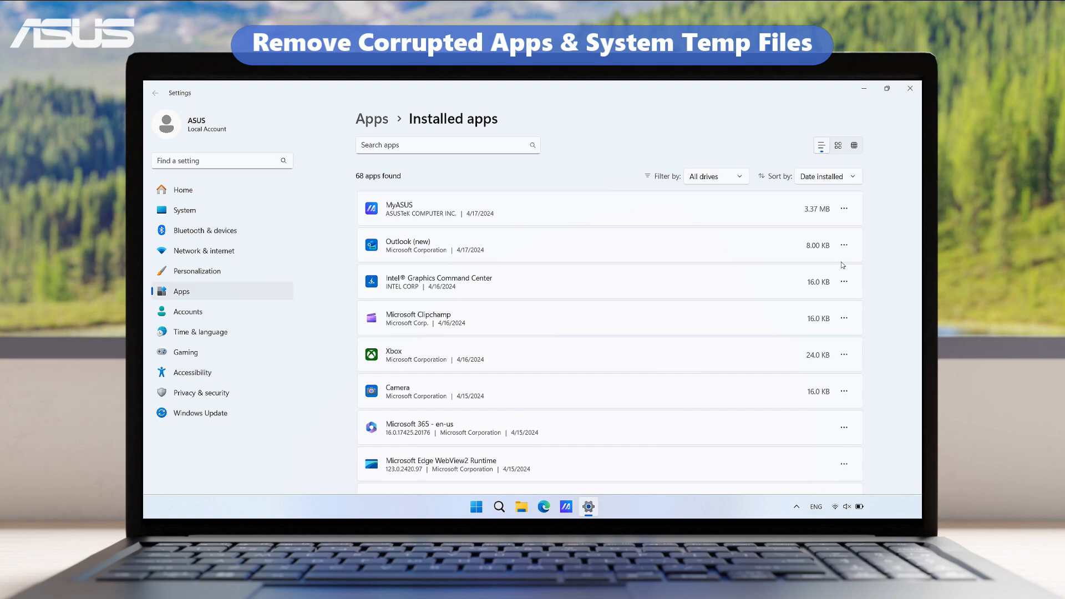
click(477, 506)
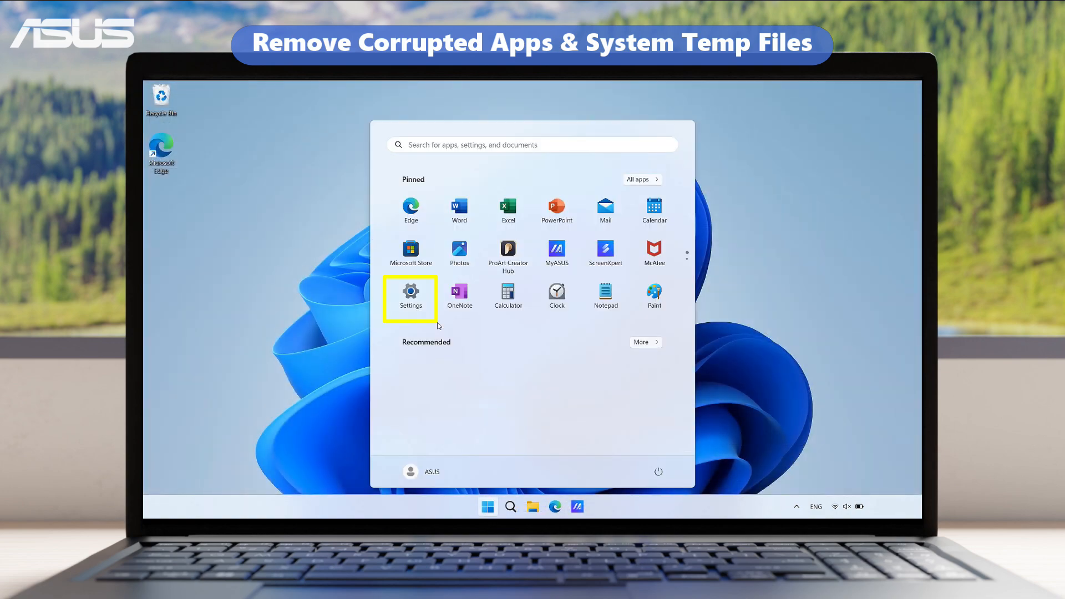
In Settings > System > Storage > Temporary files, remove the checked 626 MB of files and confirm deletion
click(411, 291)
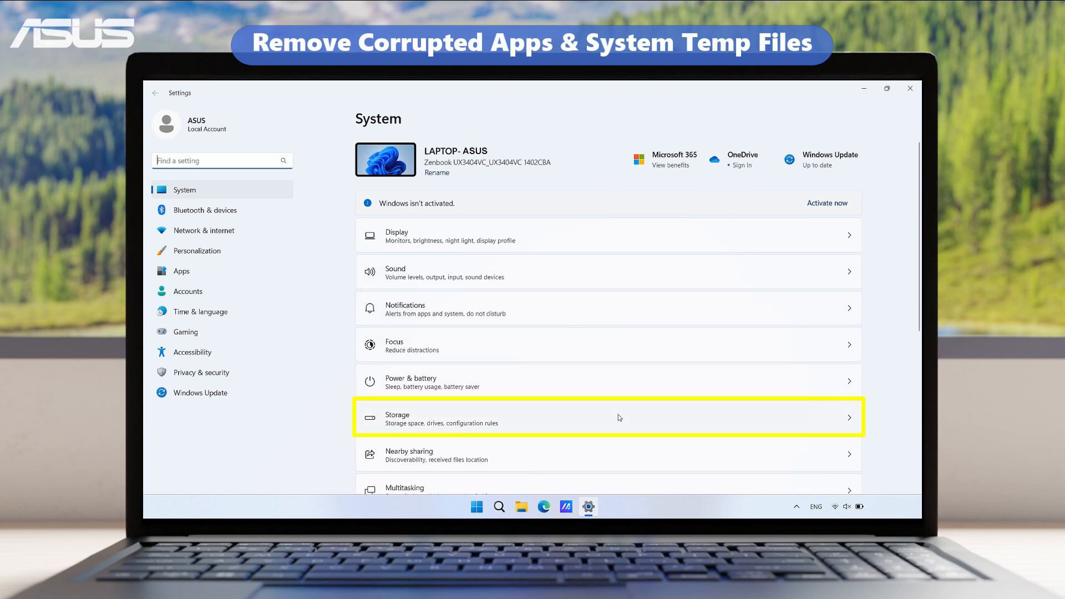
click(619, 418)
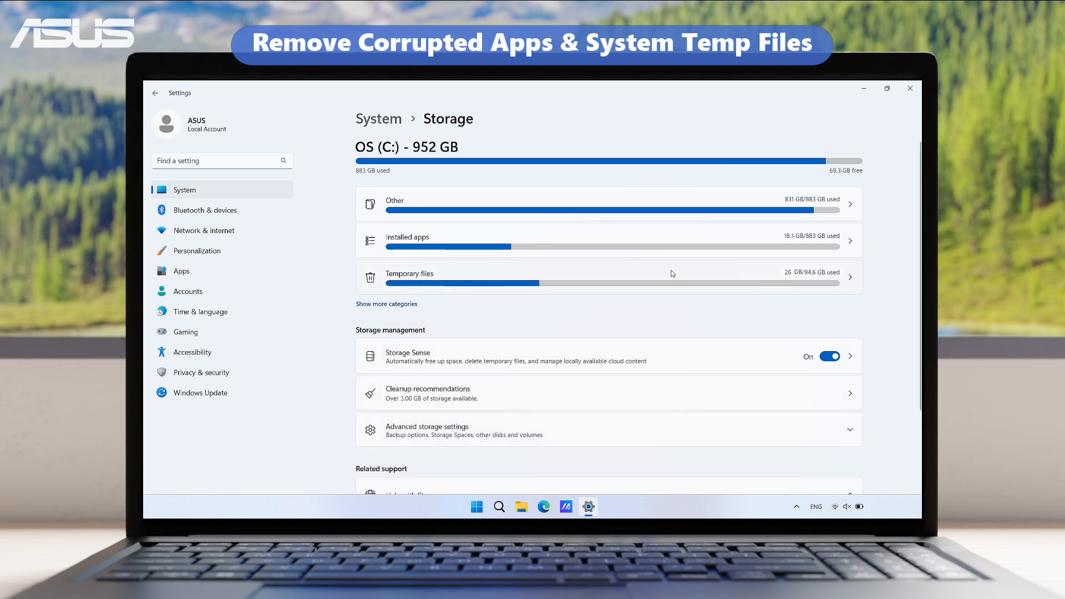
click(608, 273)
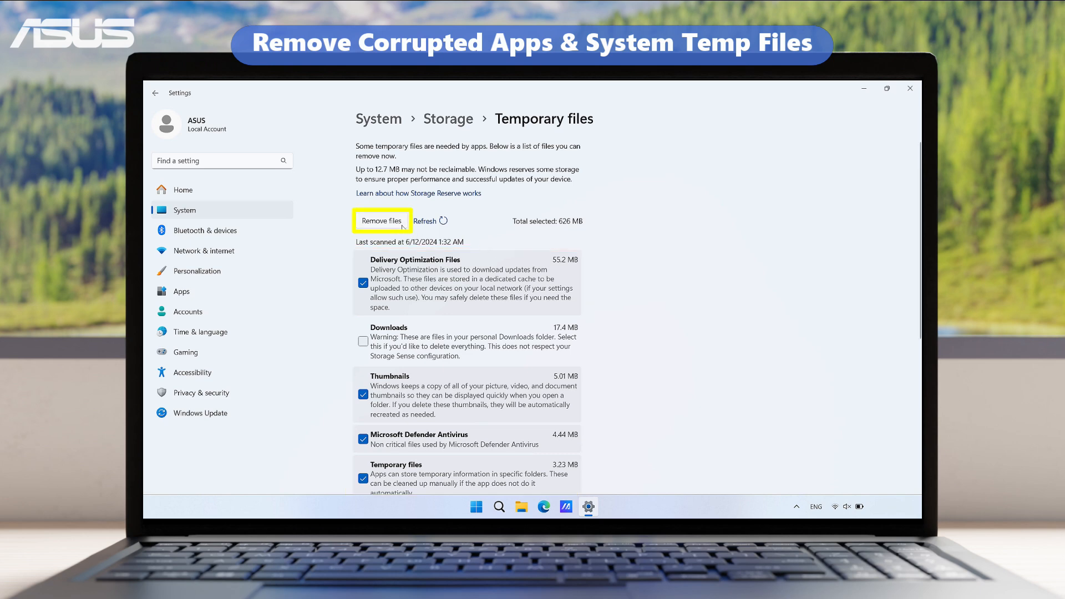
click(382, 221)
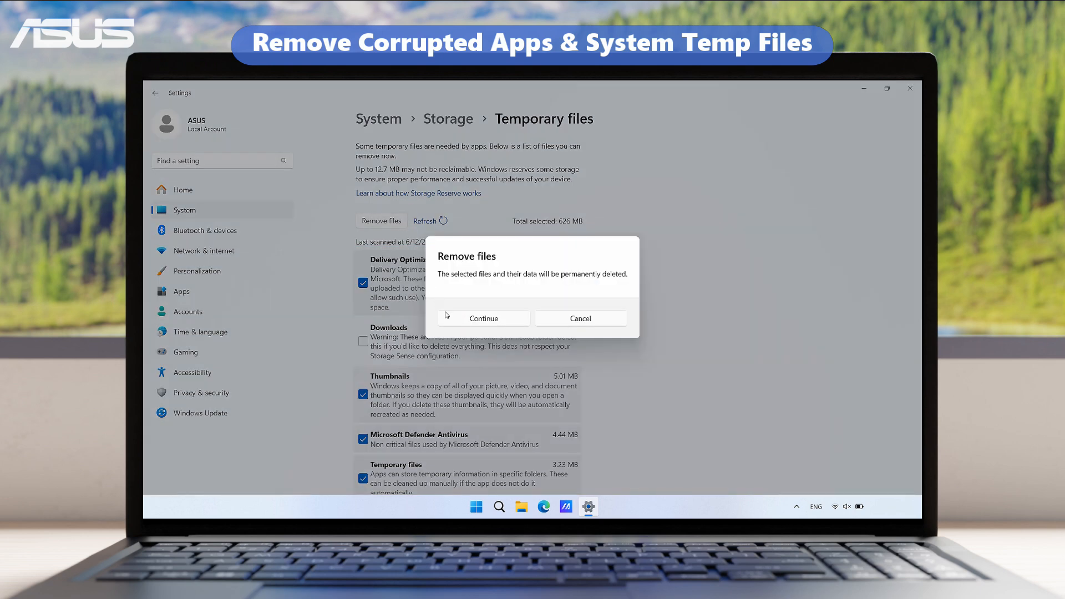
click(484, 318)
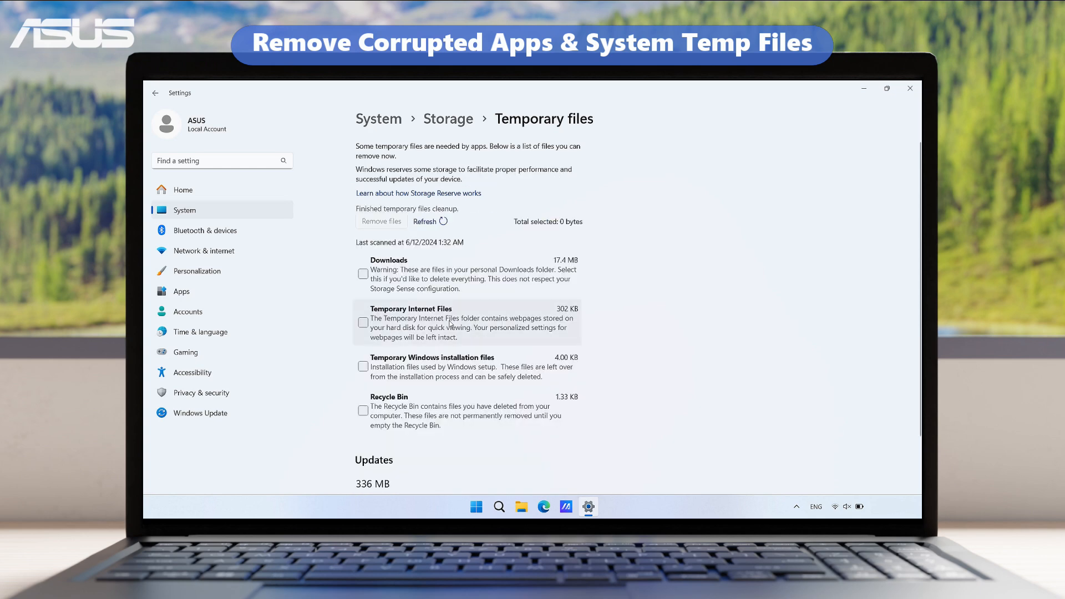